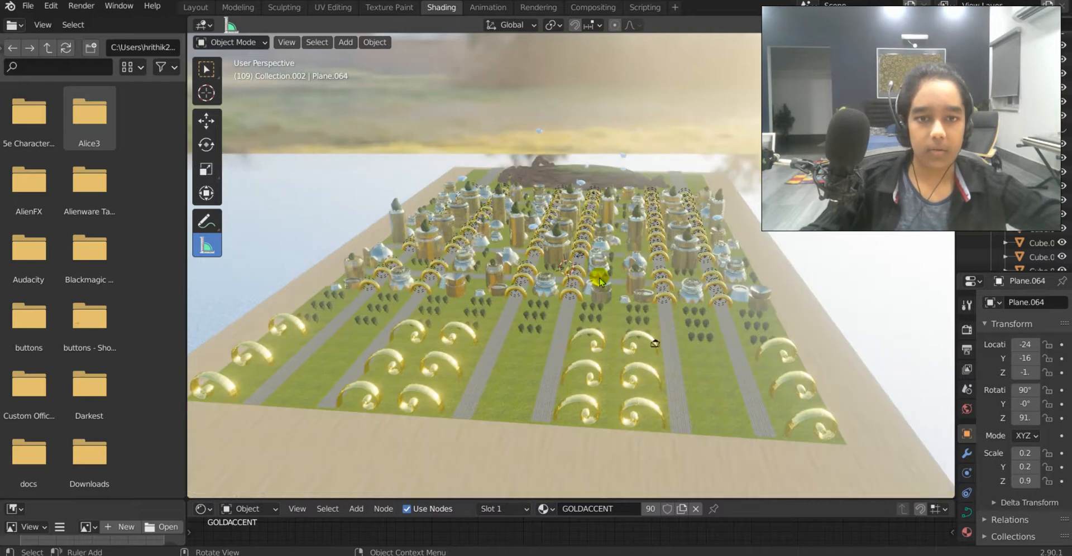
mouse_move(634, 263)
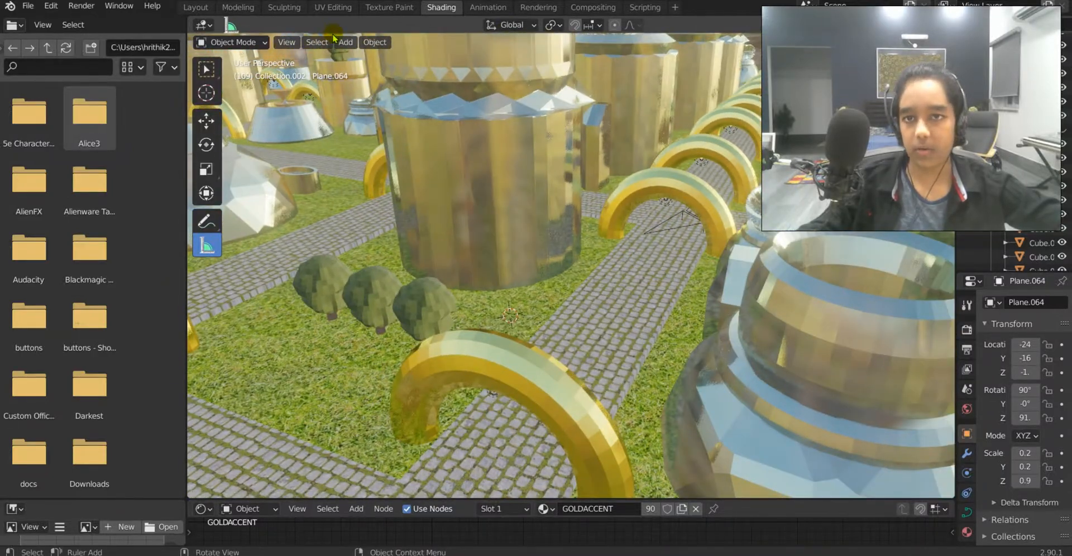
Add a default cube beside the trees near the gold tower and orbit out to view it
click(345, 41)
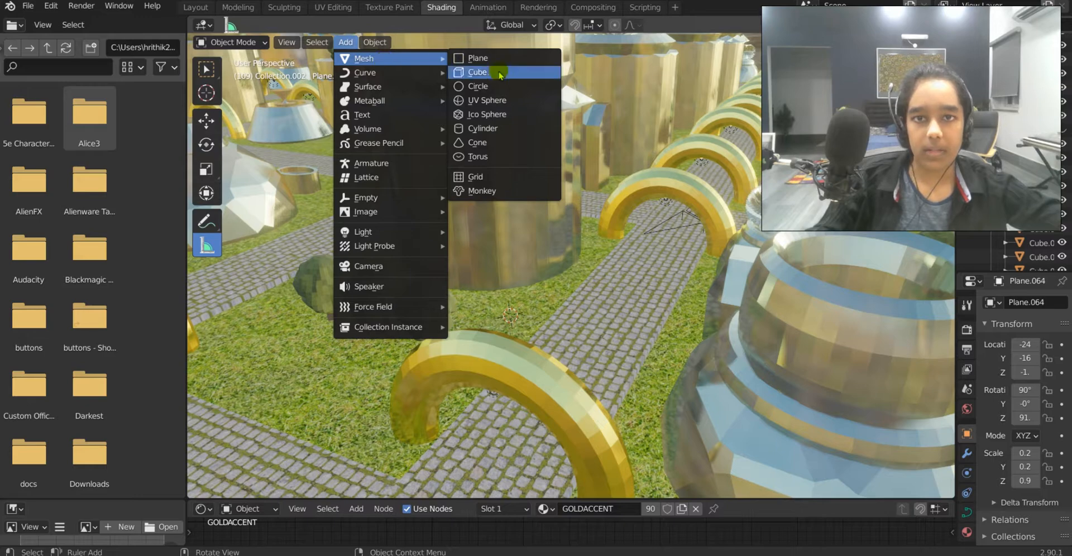
click(478, 72)
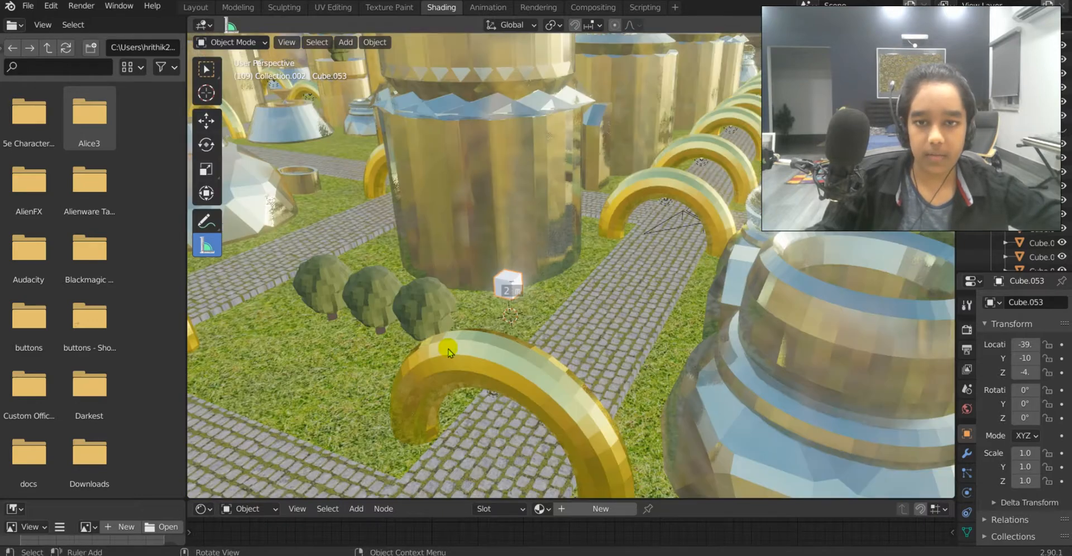
drag(448, 353, 627, 286)
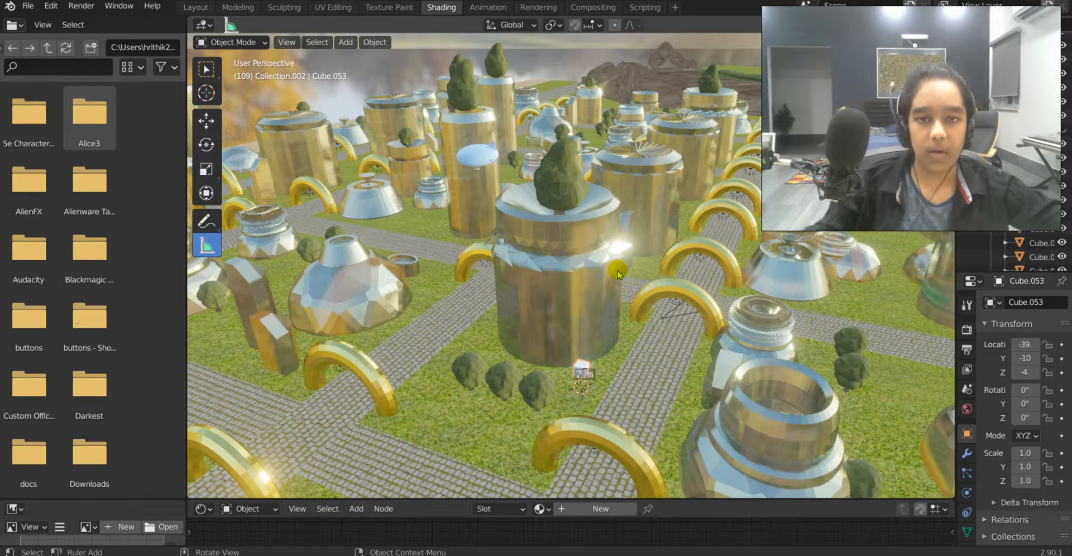
mouse_move(581, 331)
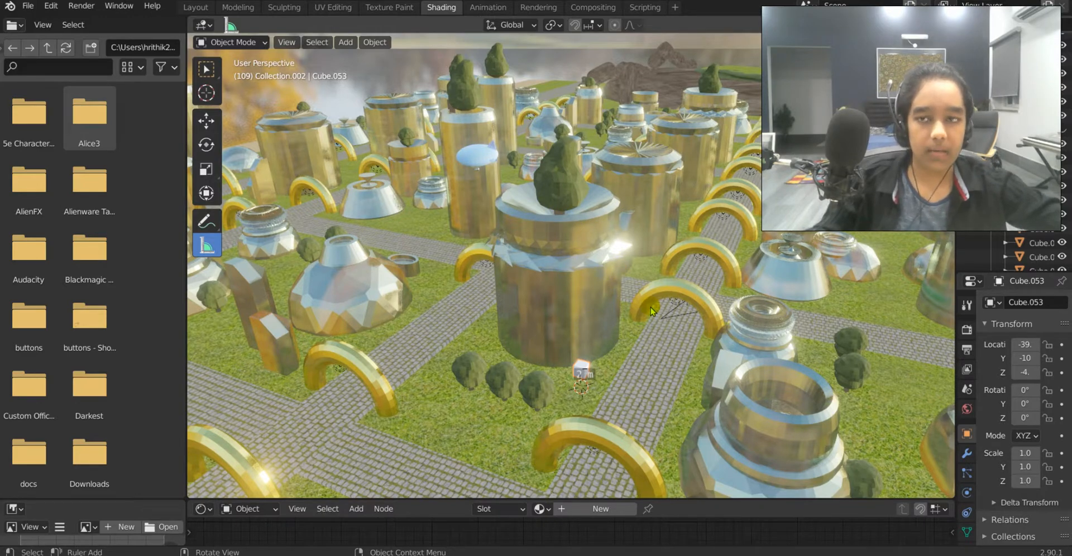
mouse_move(571, 257)
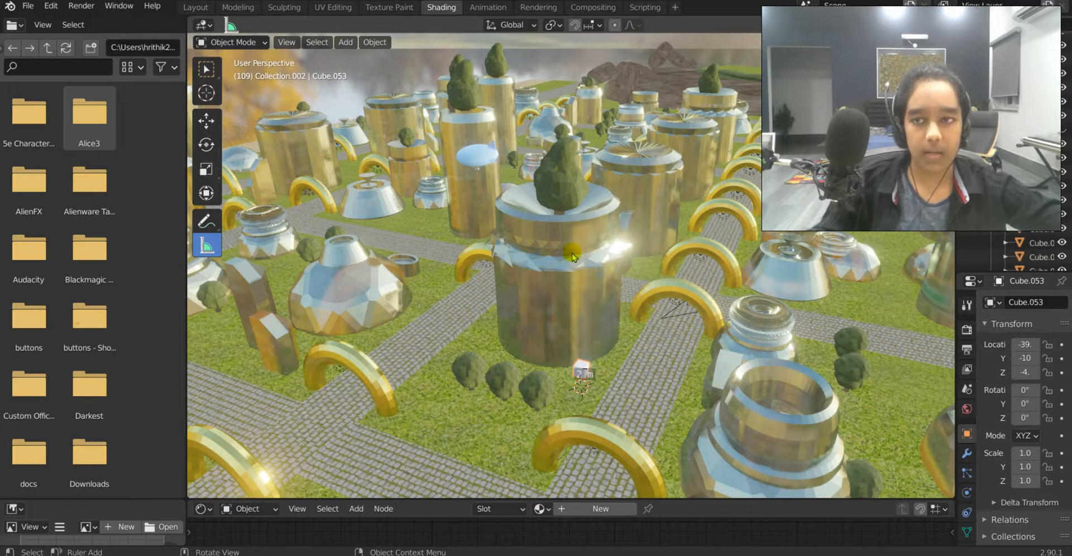
mouse_move(578, 210)
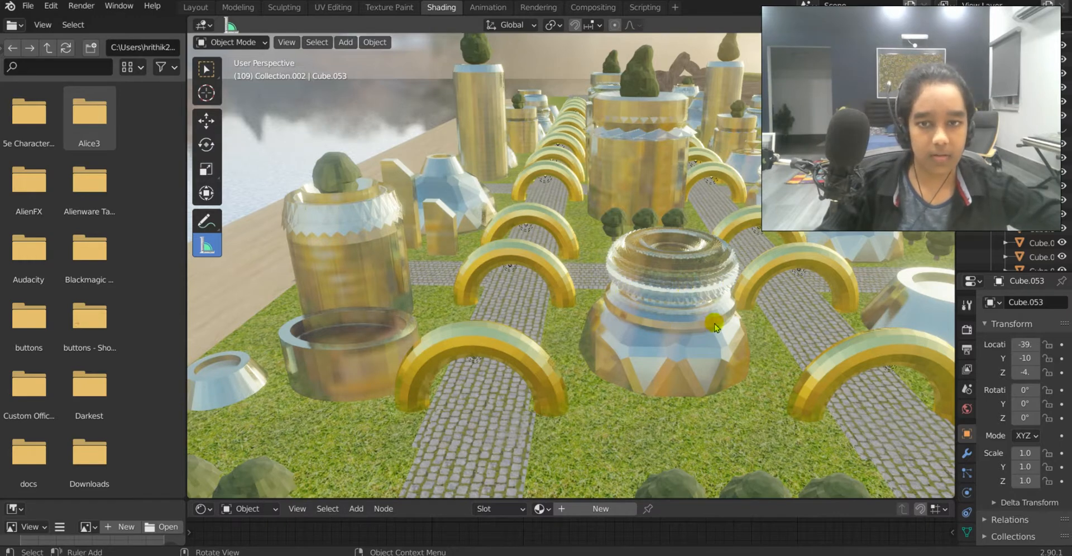
Orbit the domed building, swing toward the gold towers, then rise over the tree-lined paths
drag(714, 327, 359, 320)
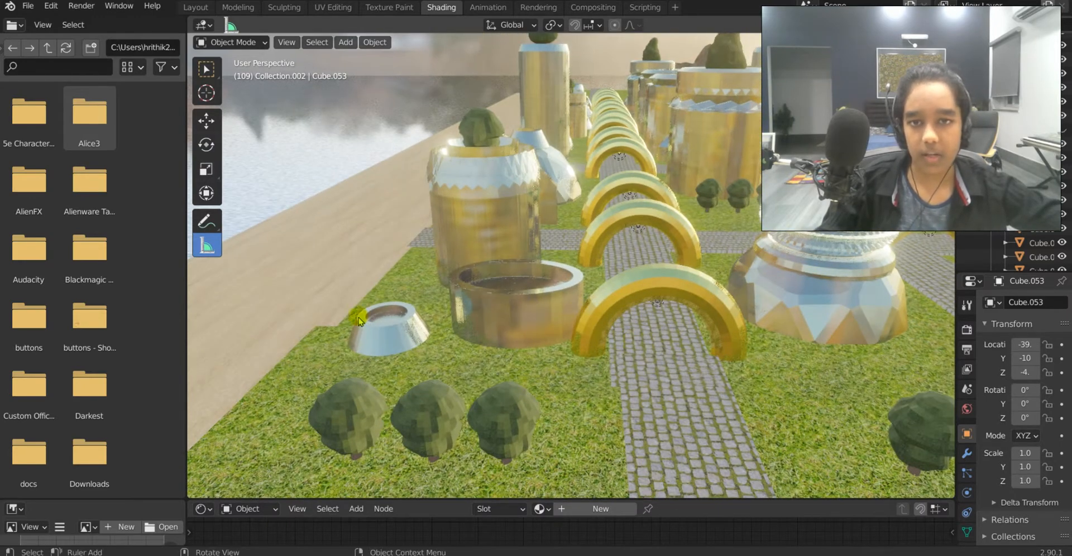
scroll(down, 3)
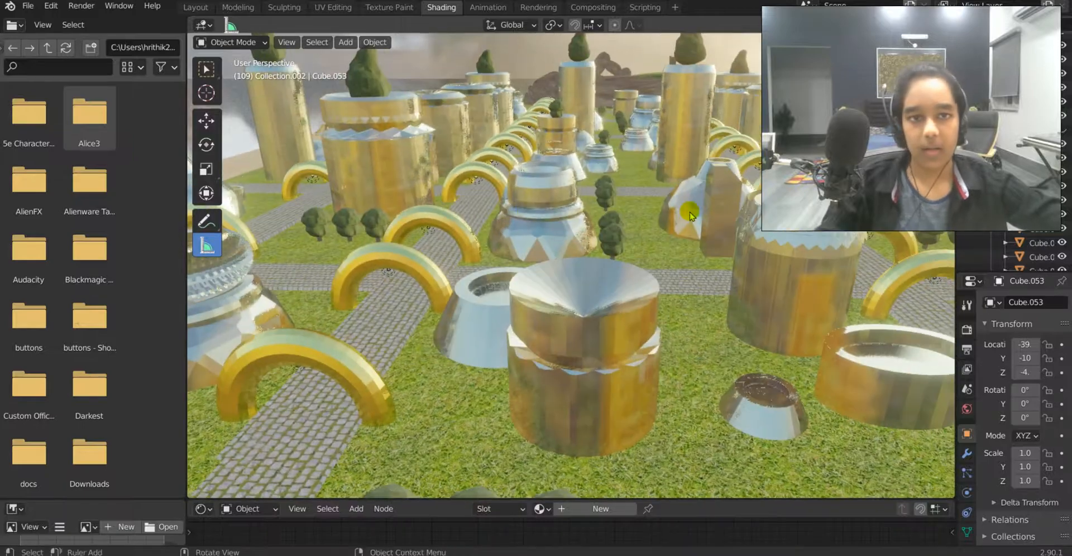
drag(691, 212, 570, 218)
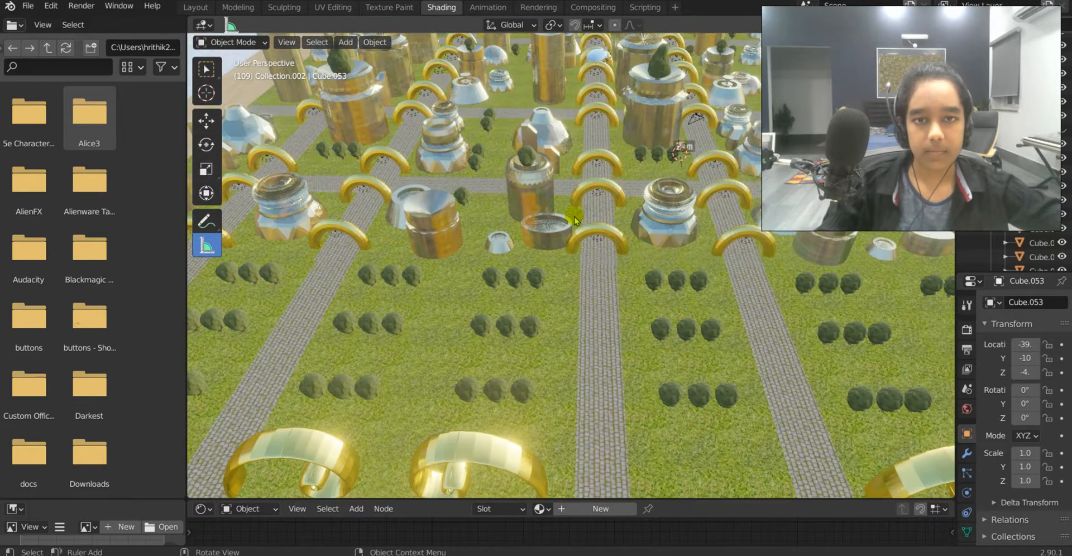
drag(575, 219, 593, 322)
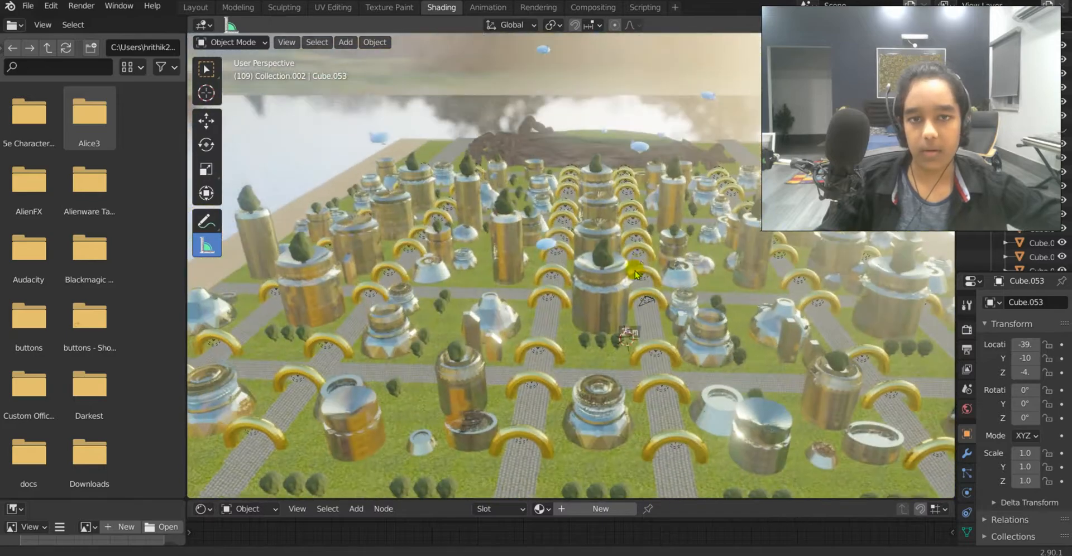
drag(636, 273, 616, 322)
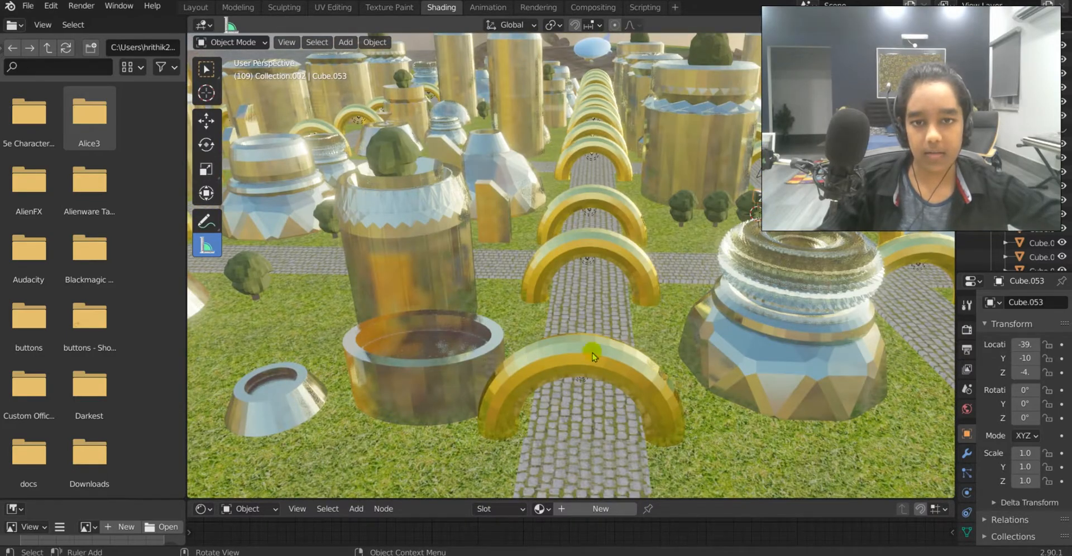
mouse_move(622, 244)
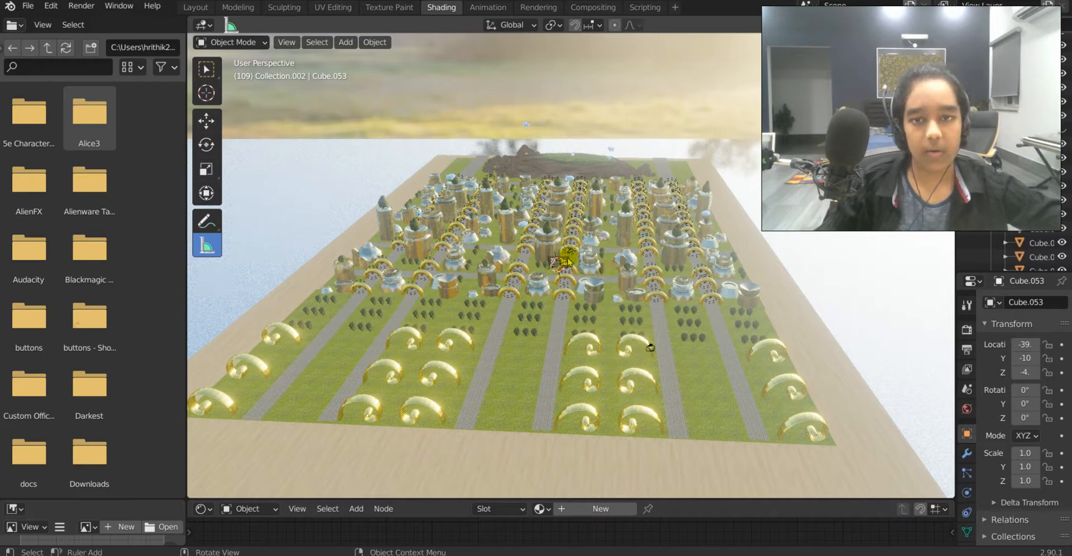
mouse_move(755, 149)
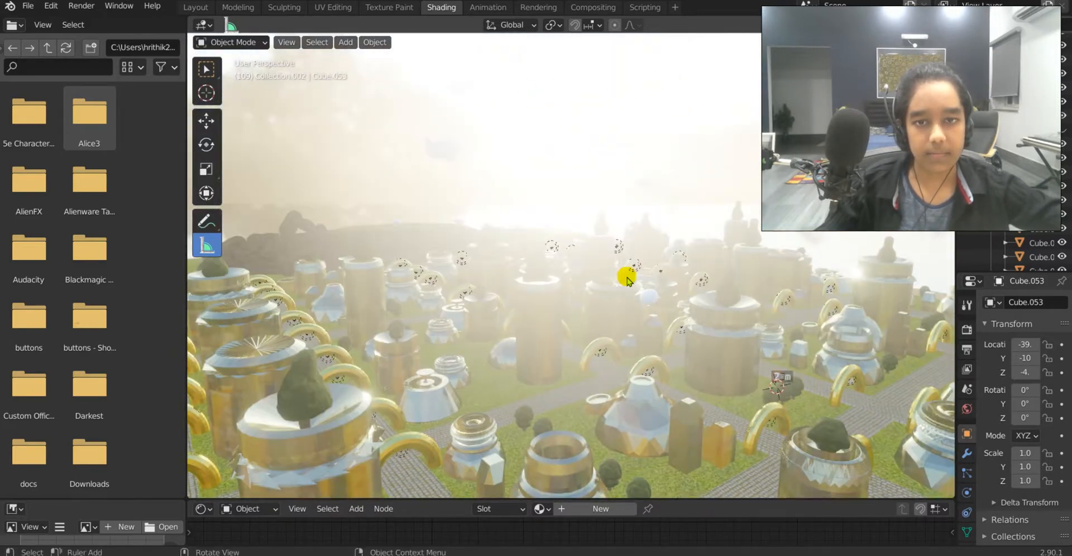
Orbit over the city to view the hazy, sunlit skyline of towers
drag(628, 281, 576, 276)
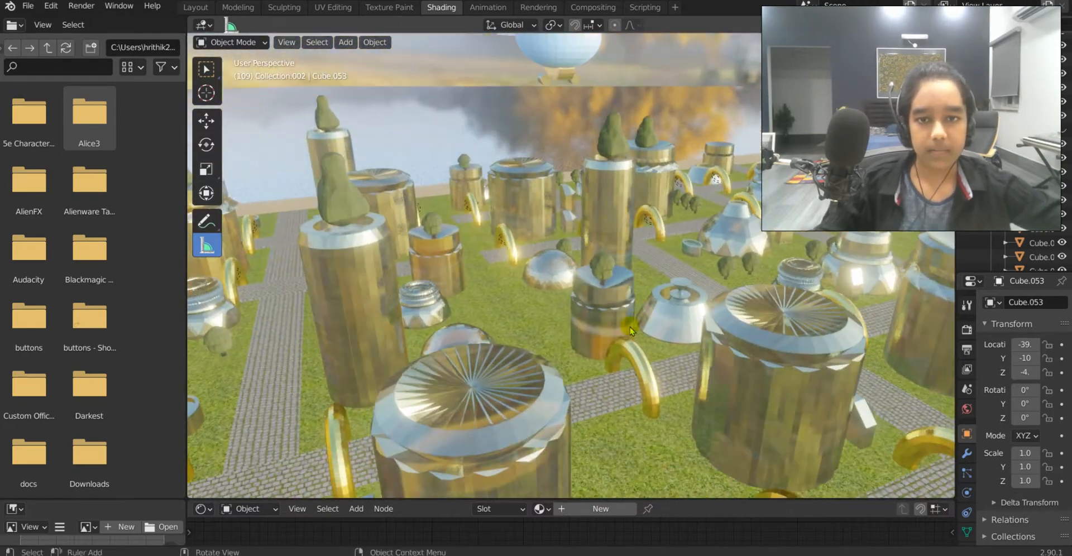
Glide between the gold towers, then look down over the street grid toward the island
drag(629, 331, 680, 317)
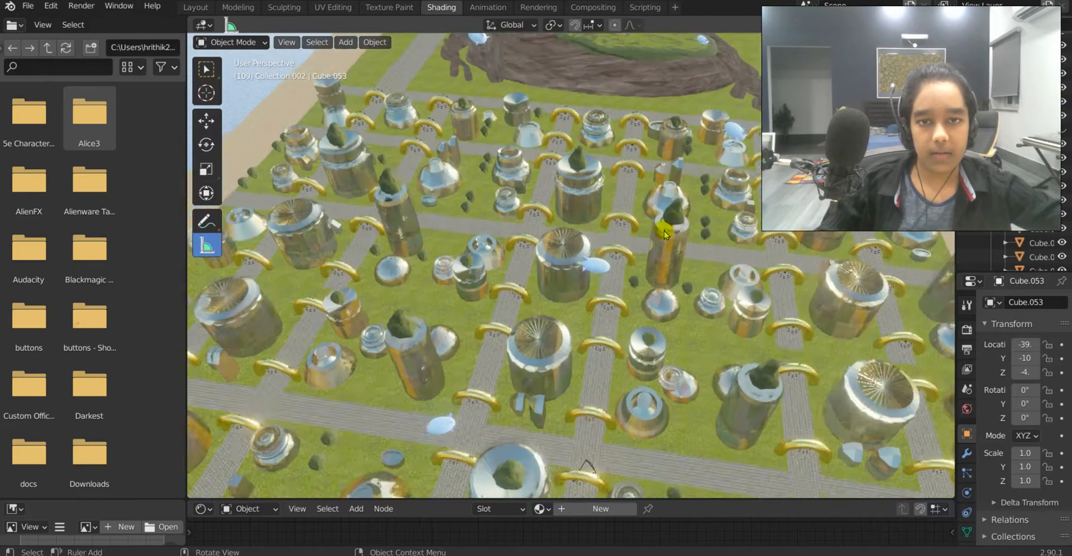
drag(664, 232, 523, 137)
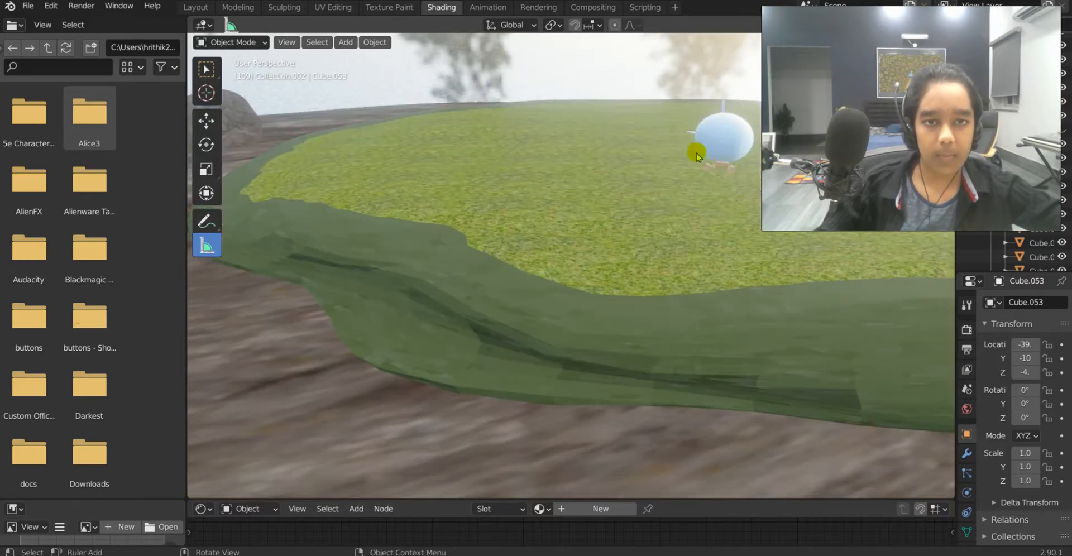
Pull back to see the whole grassy island ringed by brown rock
drag(698, 154, 710, 229)
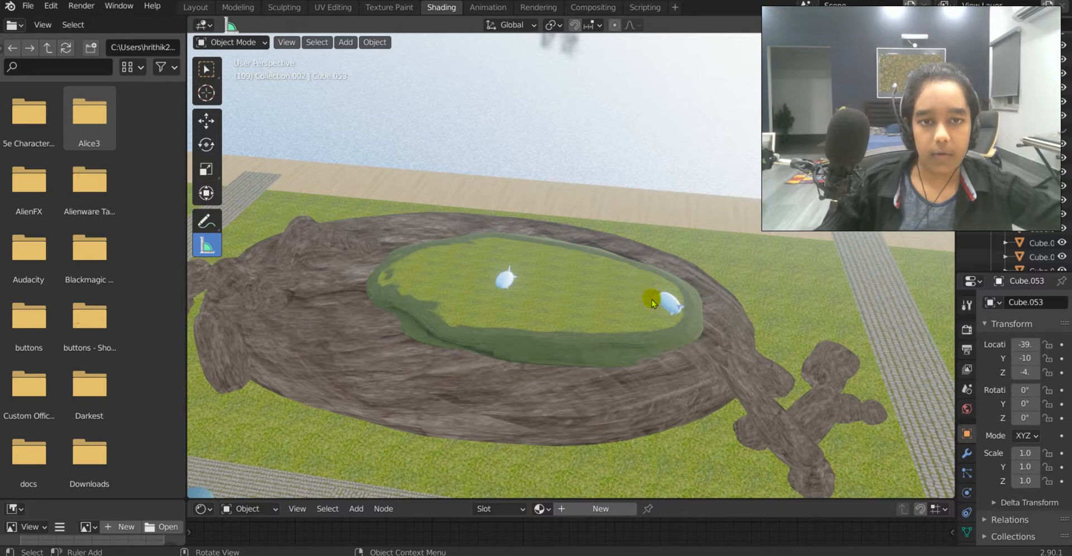
mouse_move(622, 308)
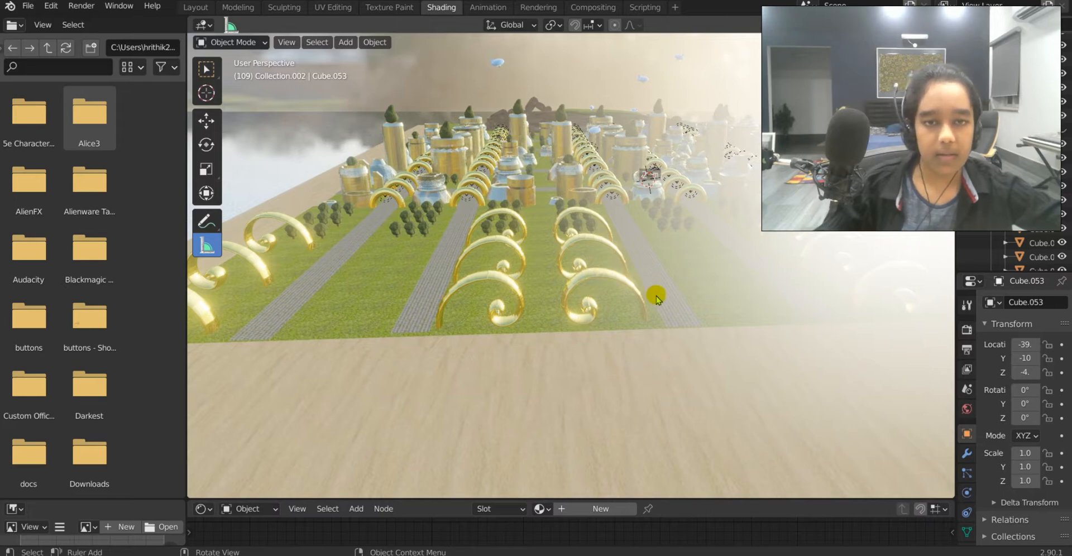
mouse_move(600, 304)
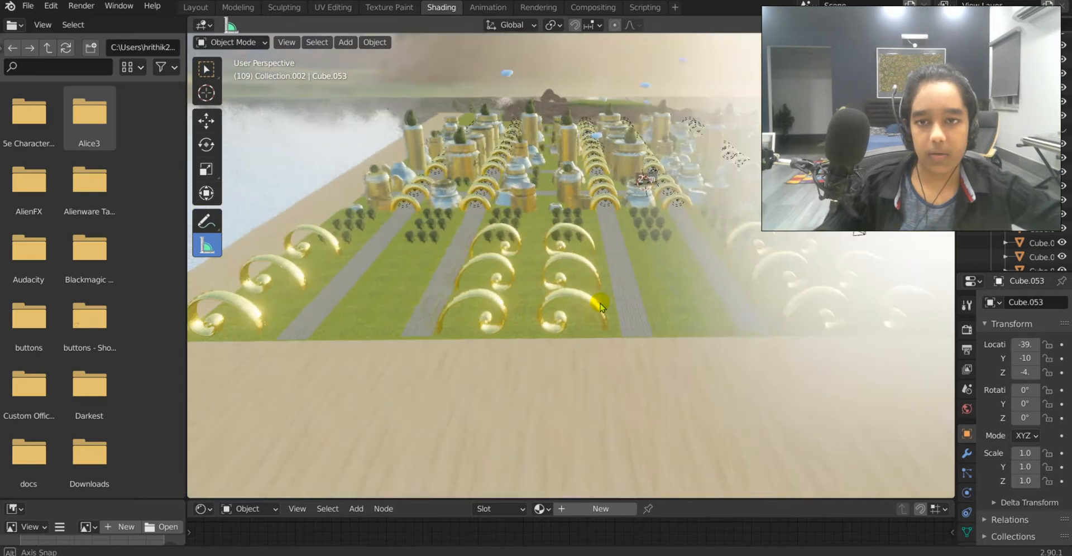
Swing across the golden spiral arches and recentre on the city from the beach
drag(600, 306, 613, 283)
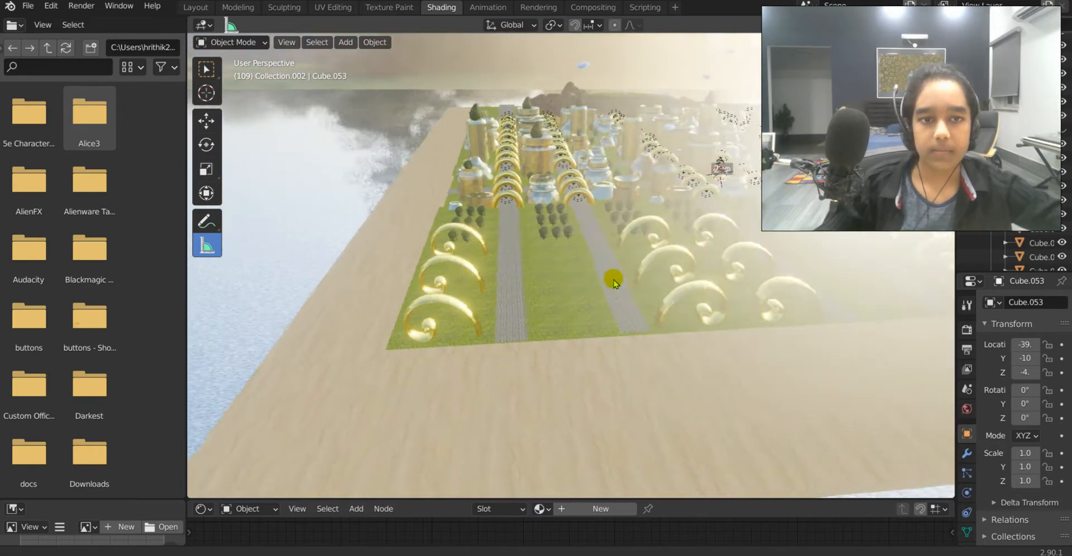
drag(613, 282, 573, 282)
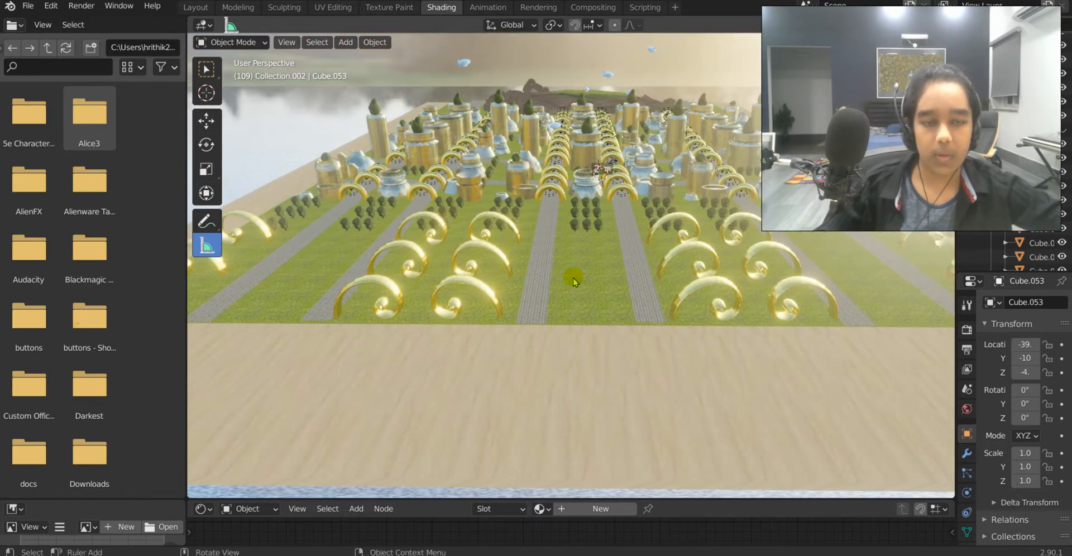